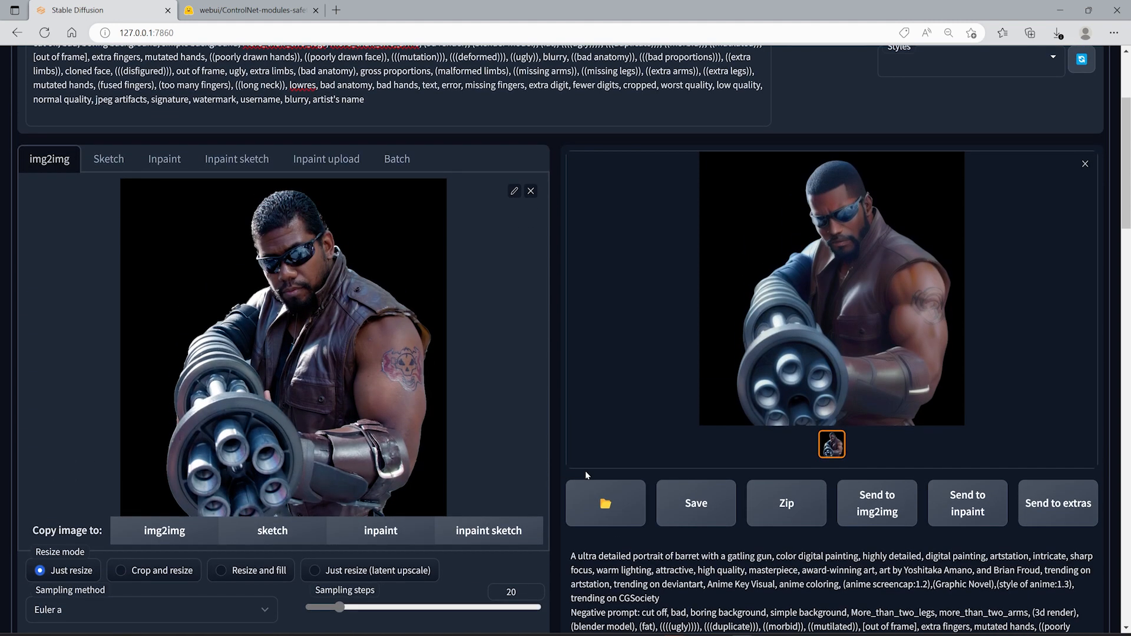
{"action": "mouse_move", "coordinate": [567, 472]}
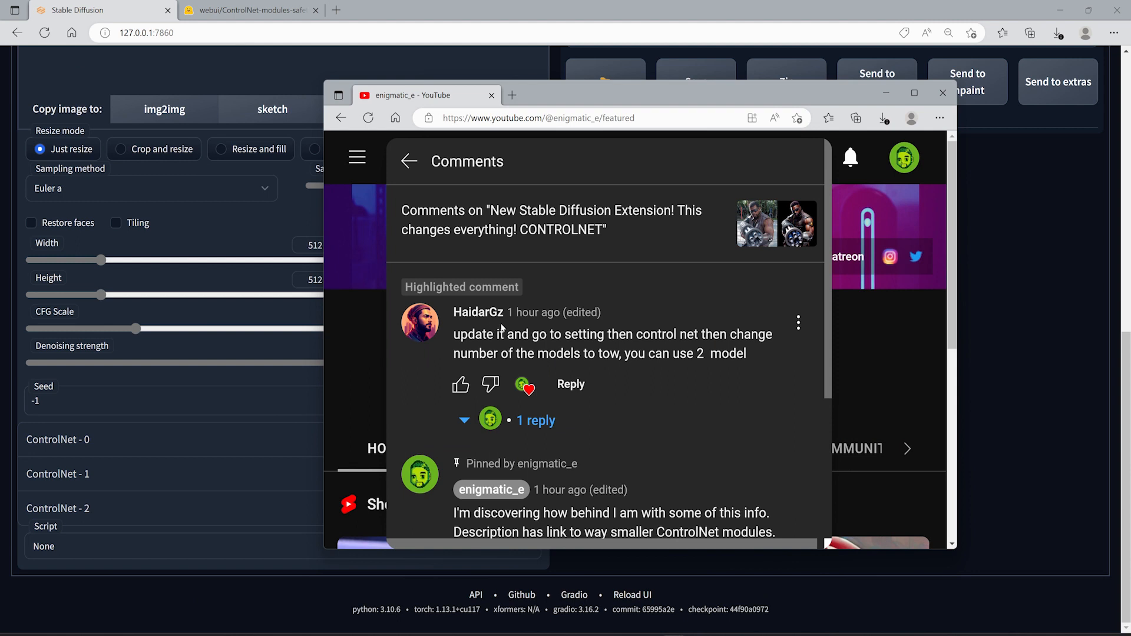
{"action": "mouse_move", "coordinate": [502, 328]}
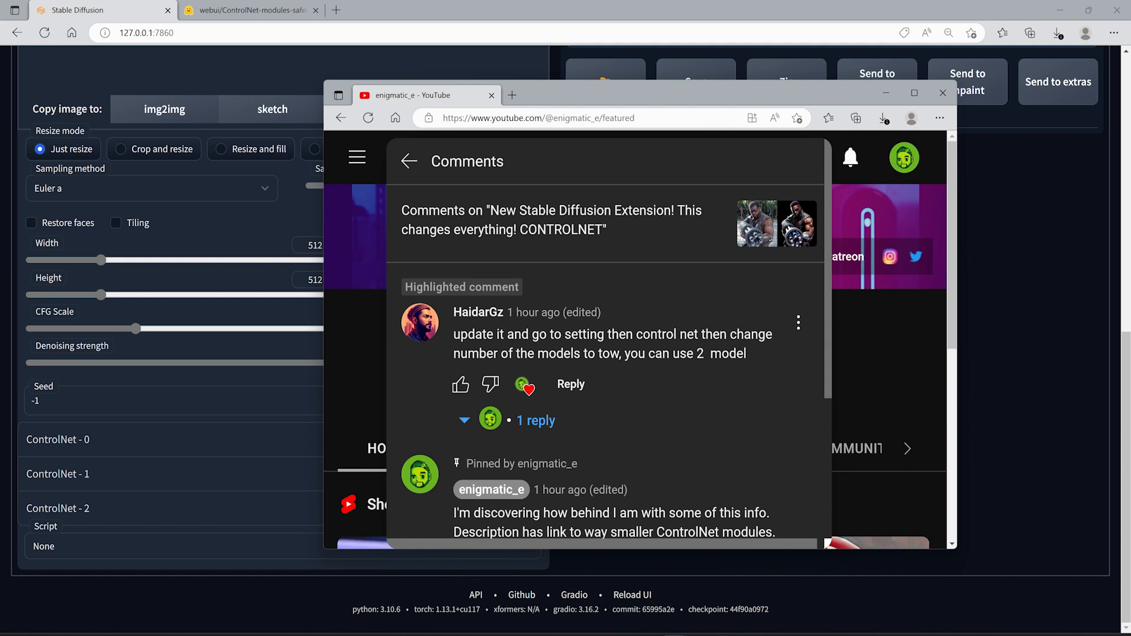
{"action": "mouse_move", "coordinate": [570, 384]}
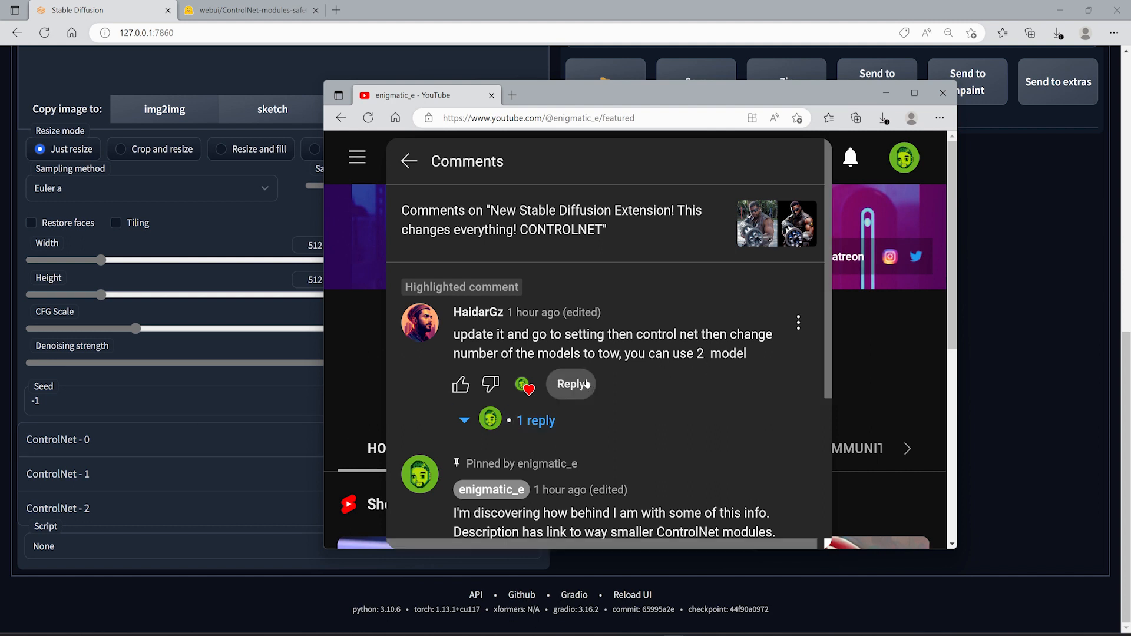
Step: Bring the YouTube window forward to read the comment about using two ControlNet models
{"action": "left_click", "coordinate": [943, 95]}
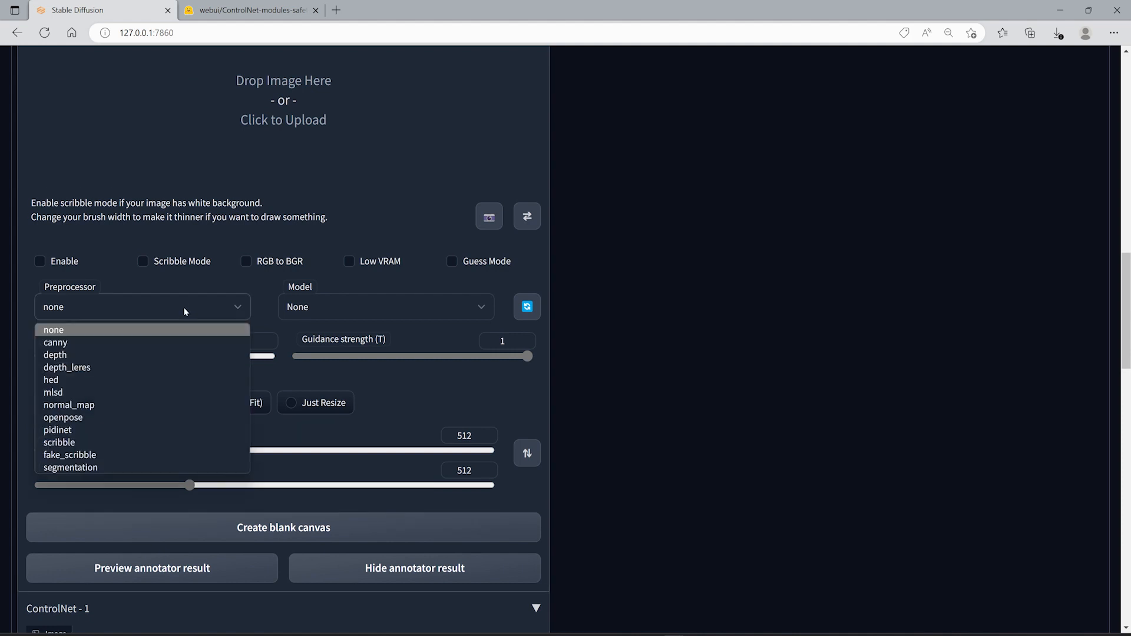
Step: Set the first ControlNet unit to the canny preprocessor with the control_sd15_canny model, then reset img2img
{"action": "left_click", "coordinate": [55, 343]}
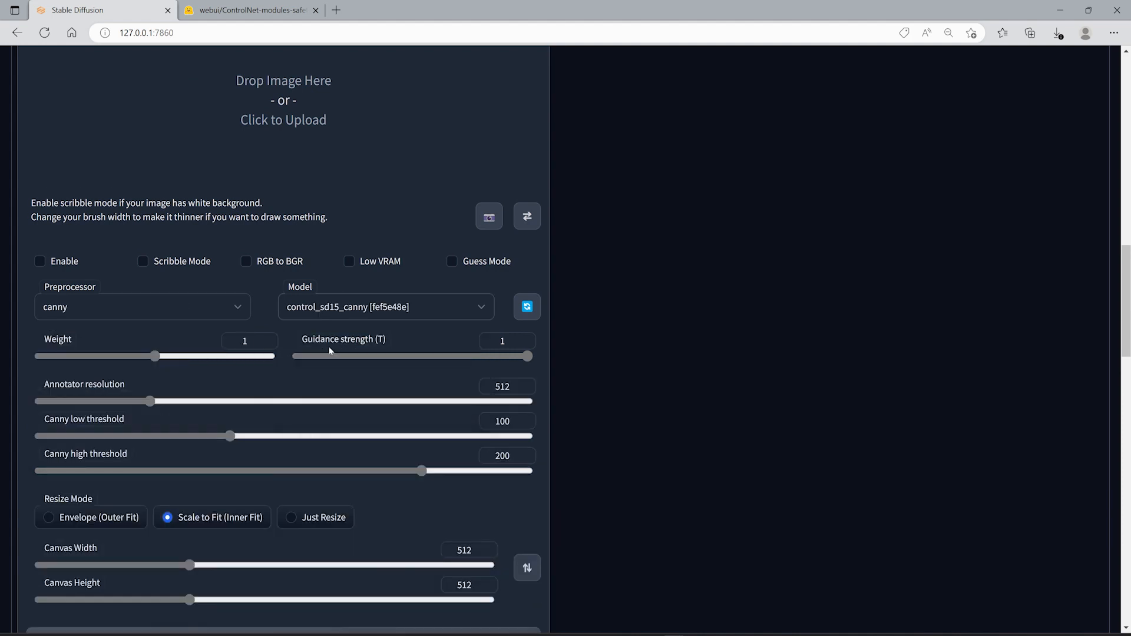
{"action": "left_click", "coordinate": [142, 307]}
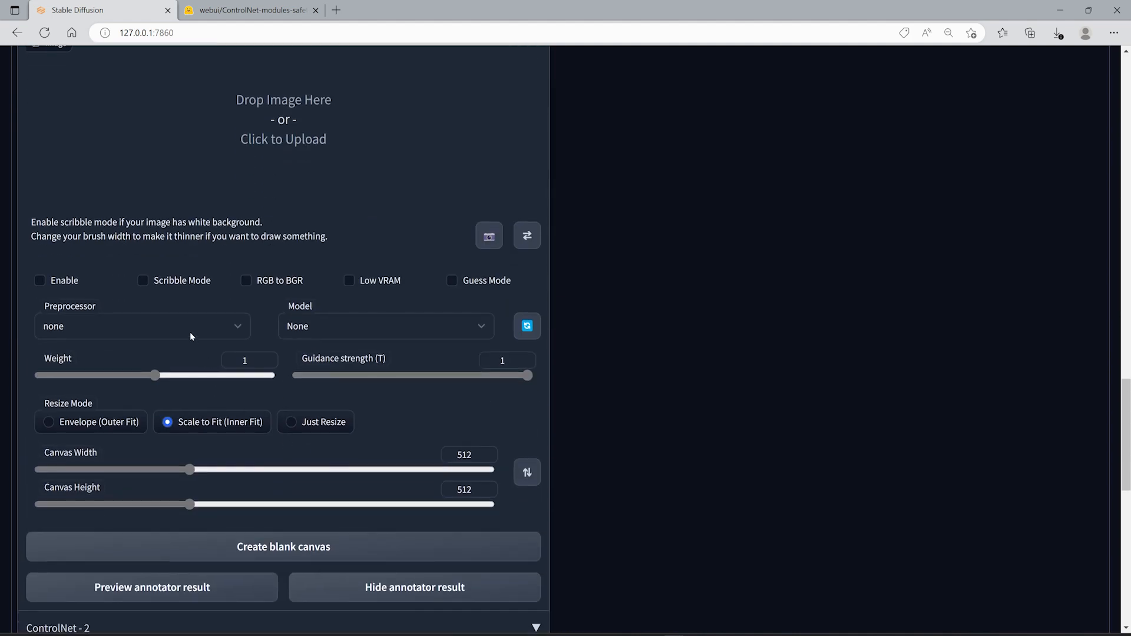
{"action": "left_click", "coordinate": [143, 327]}
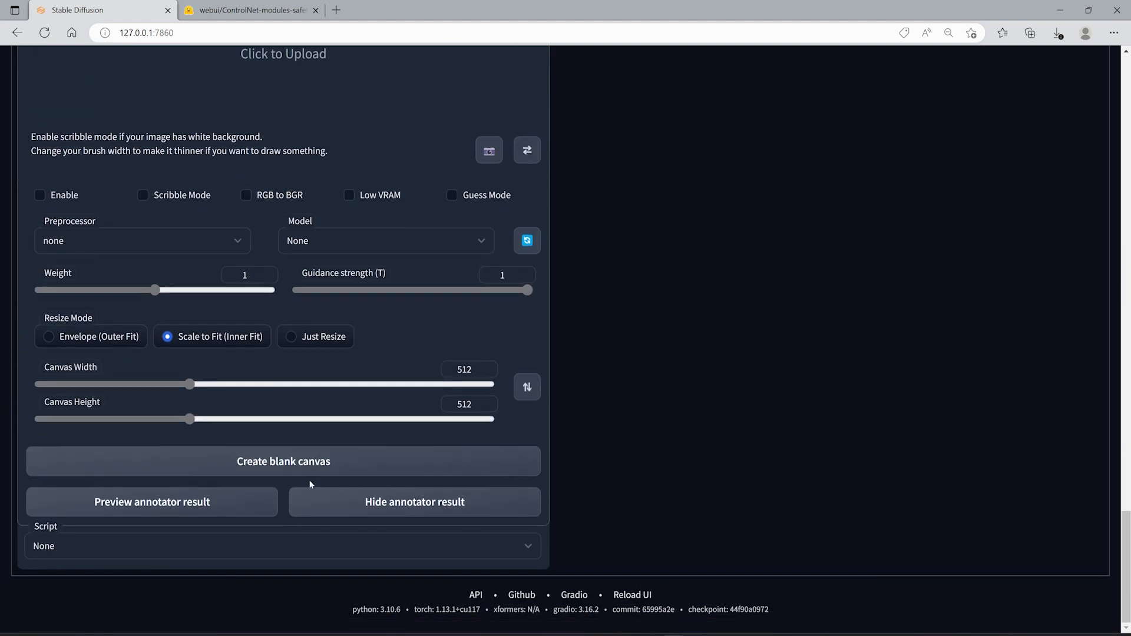
{"action": "left_click", "coordinate": [143, 240]}
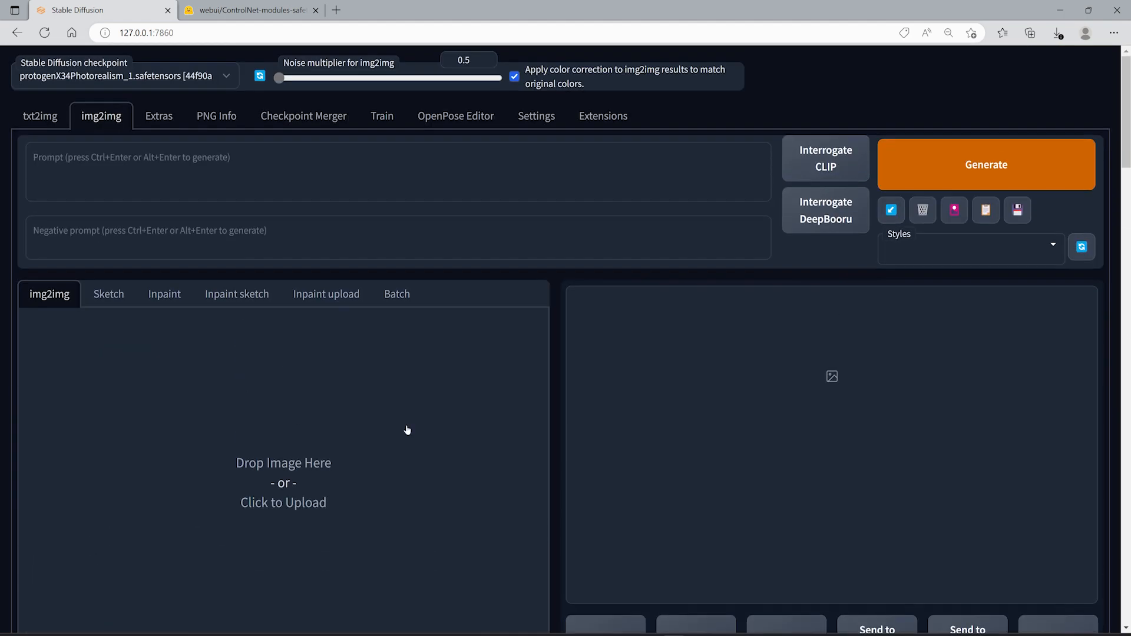
Step: Check installed extensions for updates (openpose-editor, sd-webui-controlnet report latest) and go to Settings
{"action": "left_click", "coordinate": [602, 116]}
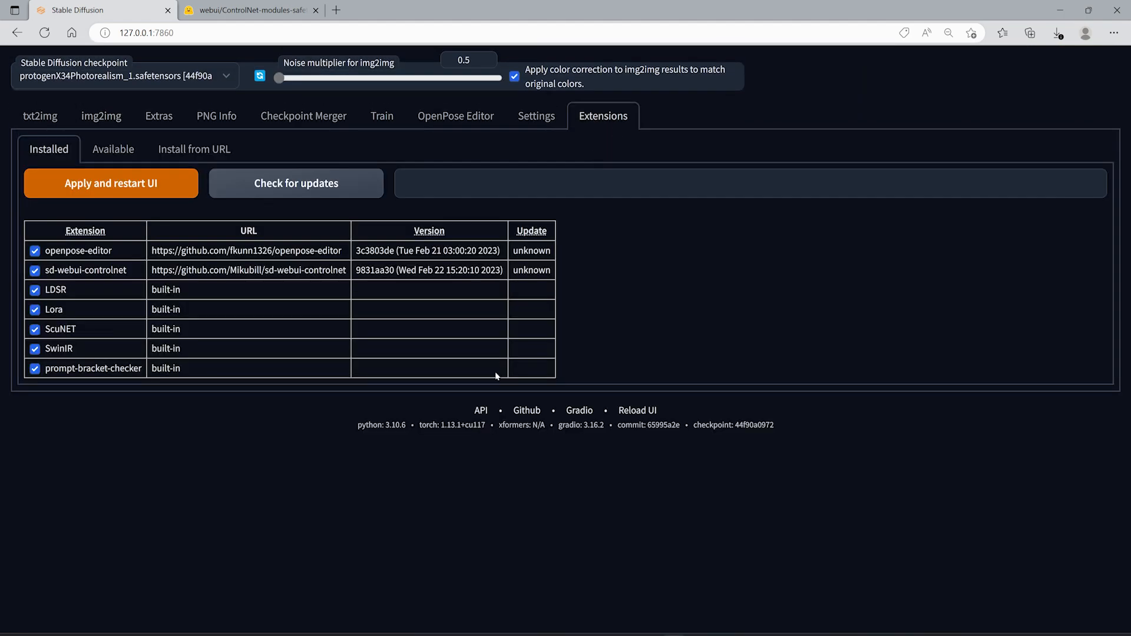
{"action": "left_click", "coordinate": [536, 116]}
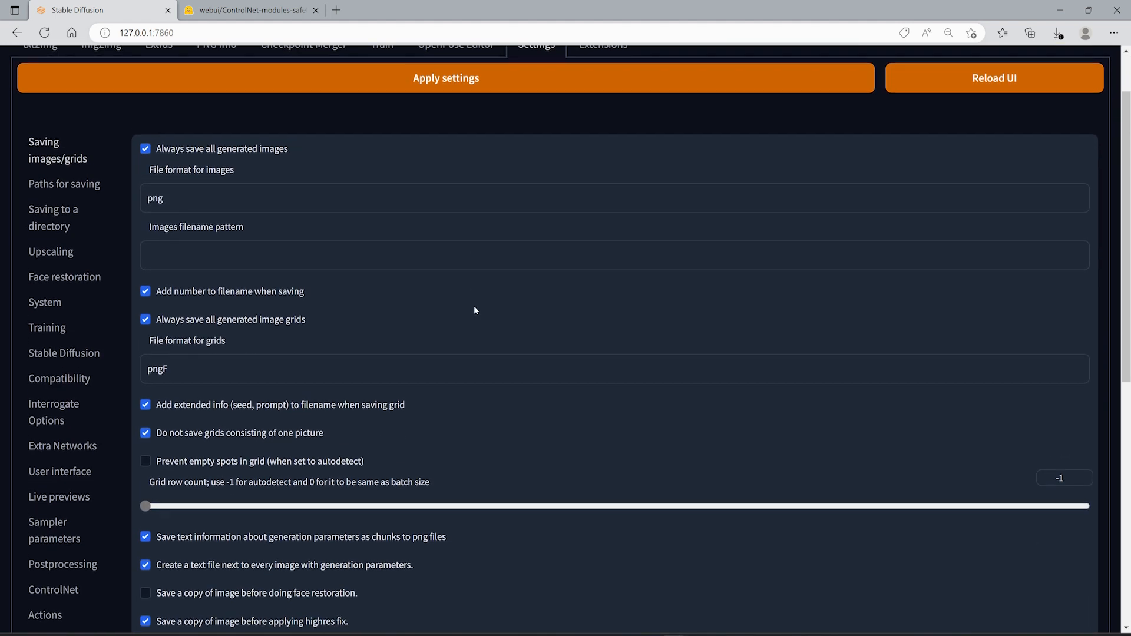
{"action": "scroll", "scroll_direction": "up", "scroll_amount": 3}
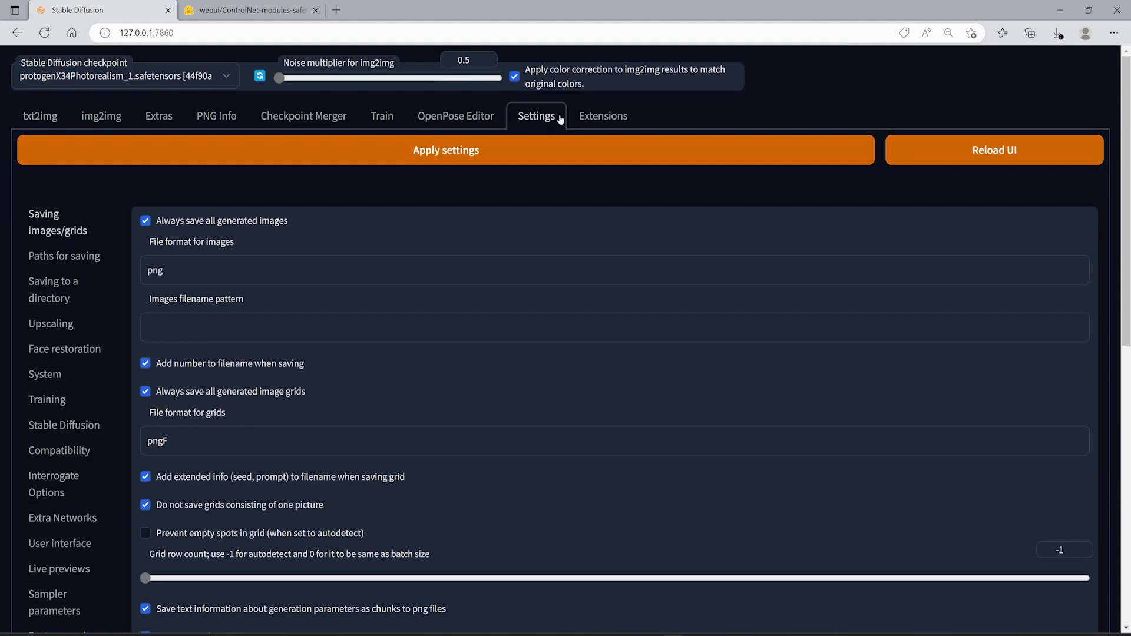
{"action": "left_click", "coordinate": [604, 115]}
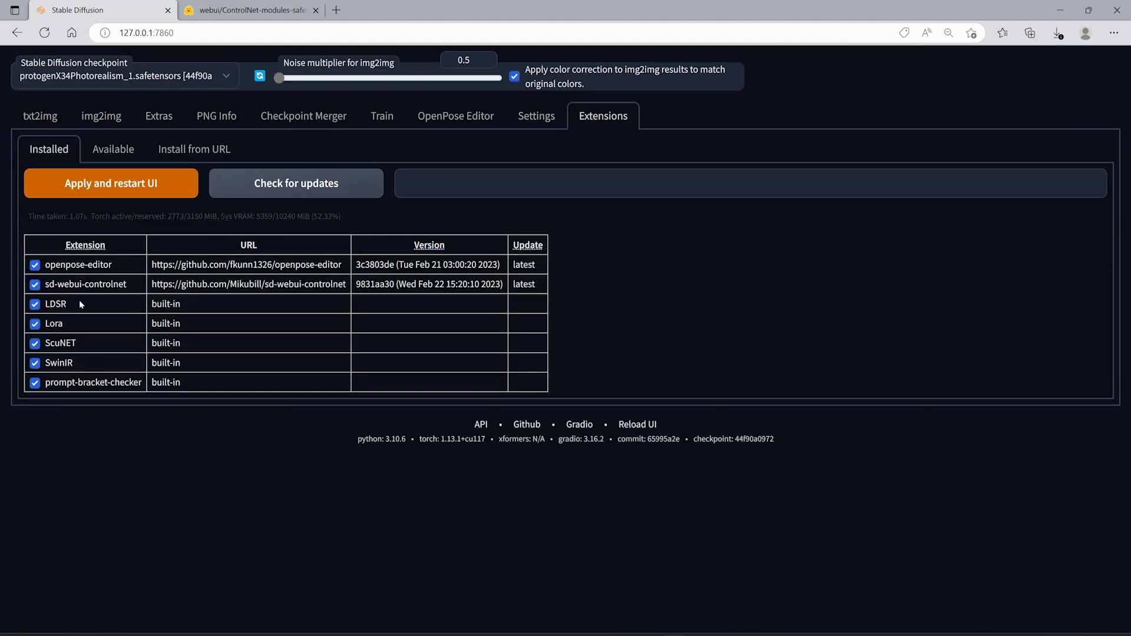
{"action": "mouse_move", "coordinate": [471, 139]}
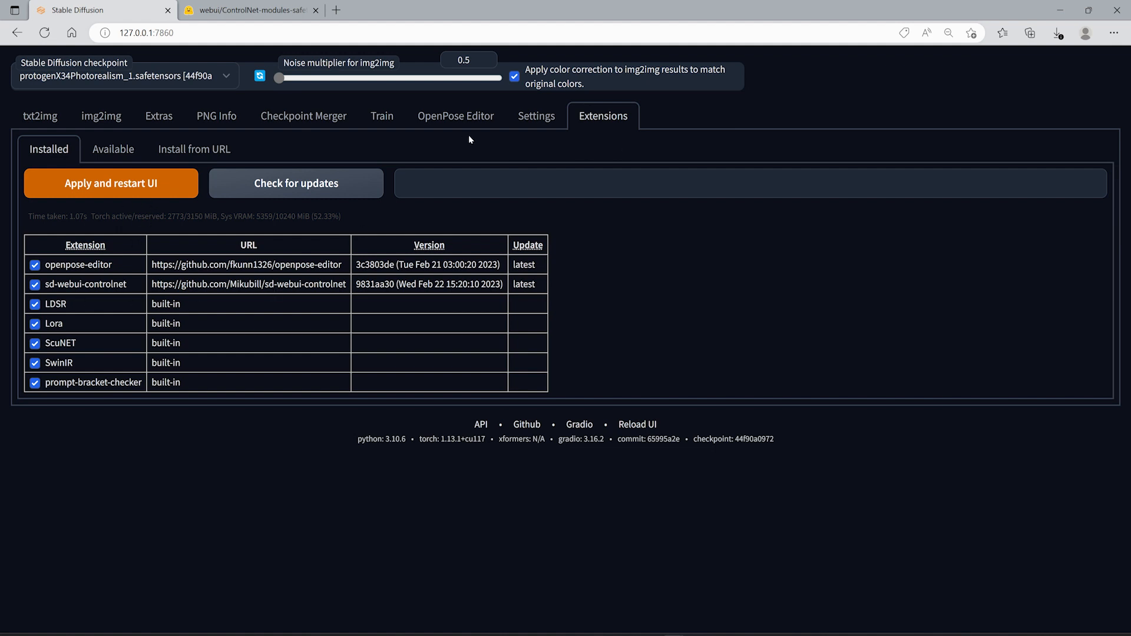
{"action": "left_click", "coordinate": [536, 115]}
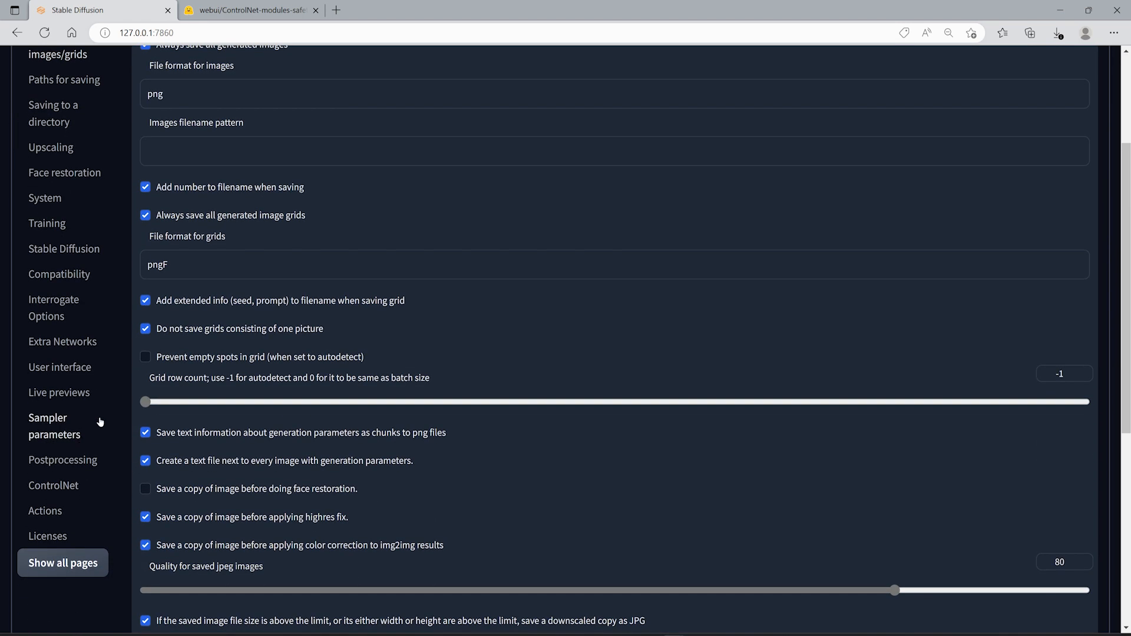
Step: Set Multi ControlNet max models to 2 in the ControlNet settings and reload the UI
{"action": "left_click", "coordinate": [53, 484]}
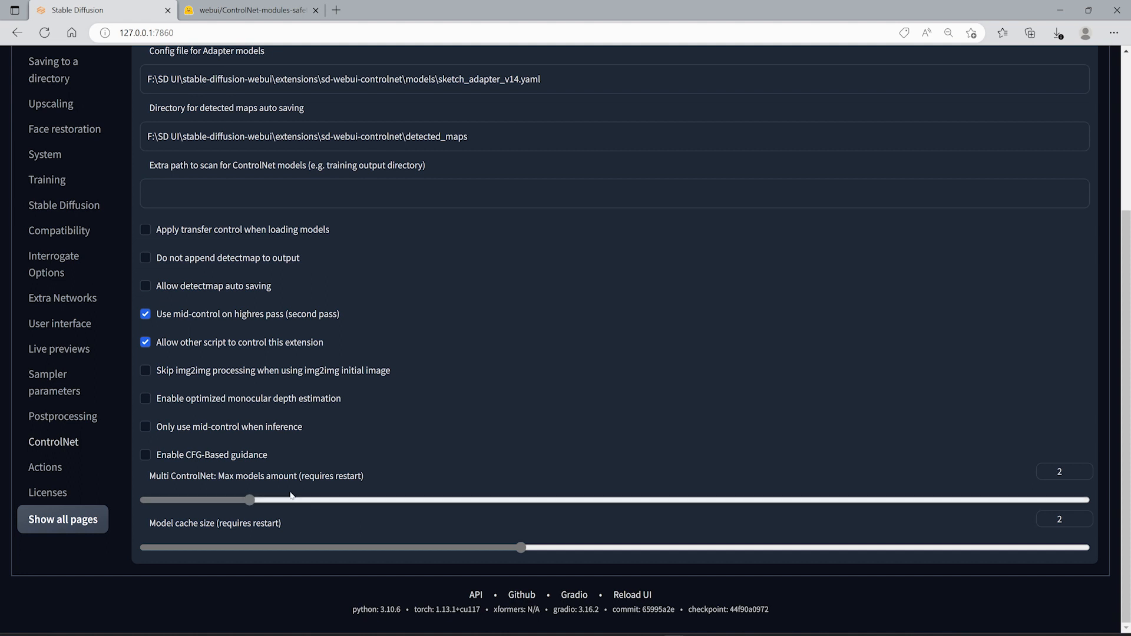
{"action": "scroll", "scroll_direction": "up", "scroll_amount": 3}
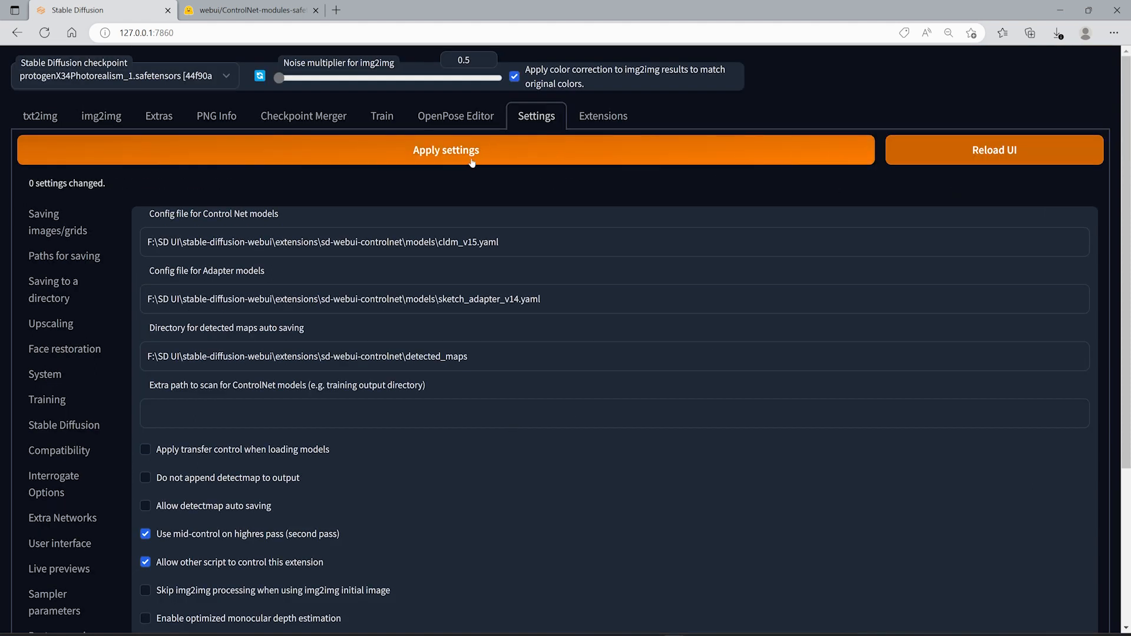
{"action": "left_click", "coordinate": [993, 149]}
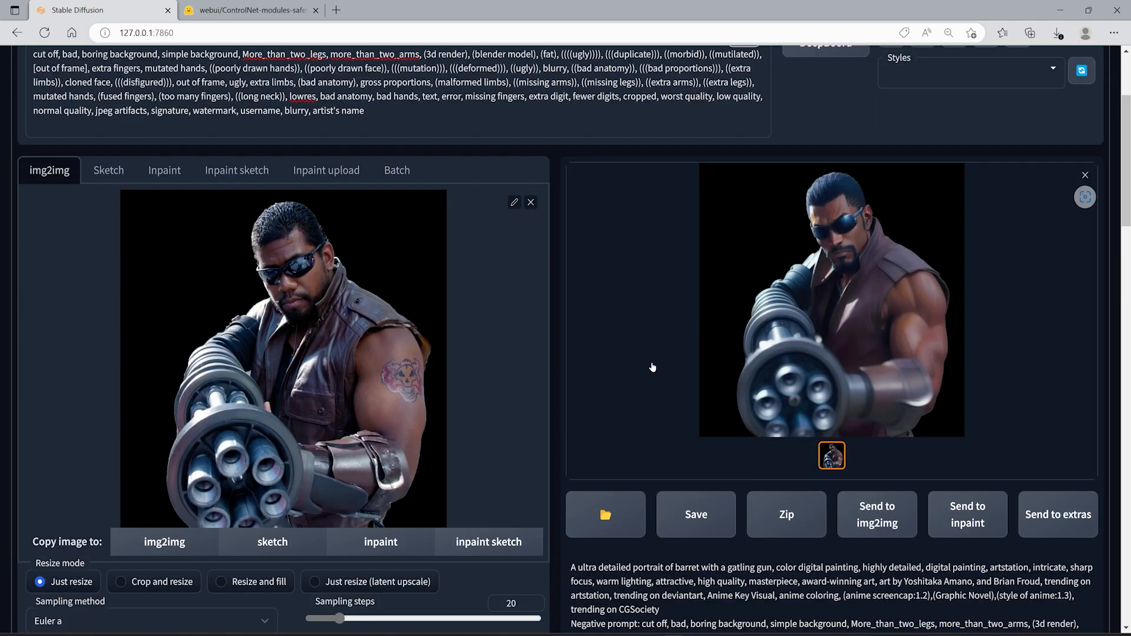
{"action": "scroll", "scroll_direction": "down", "scroll_amount": 3}
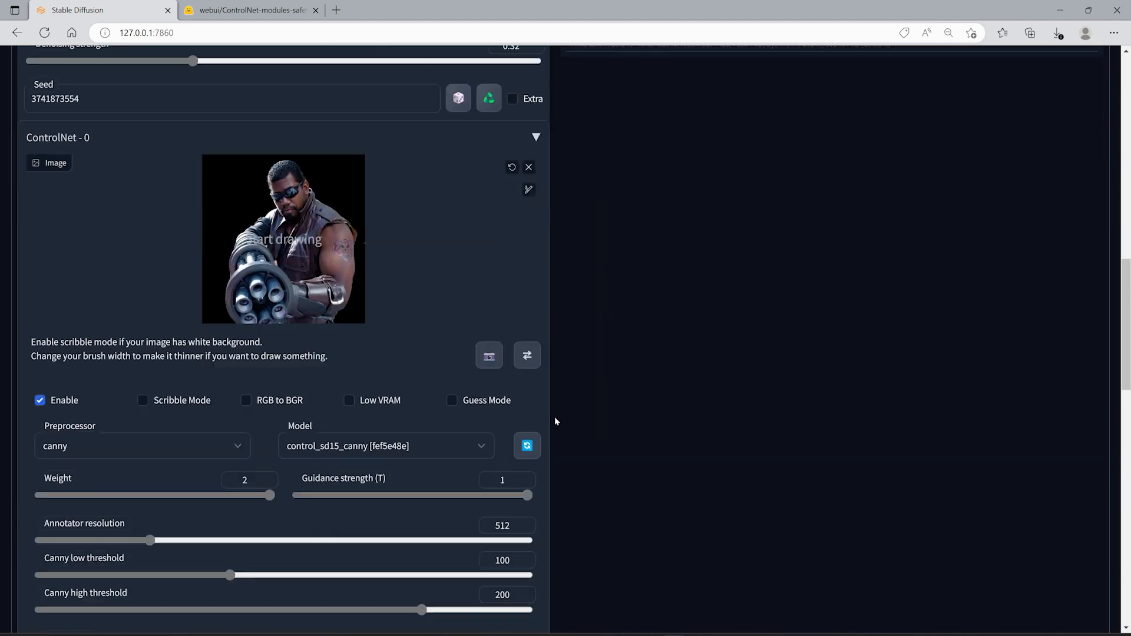
{"action": "left_click", "coordinate": [143, 445]}
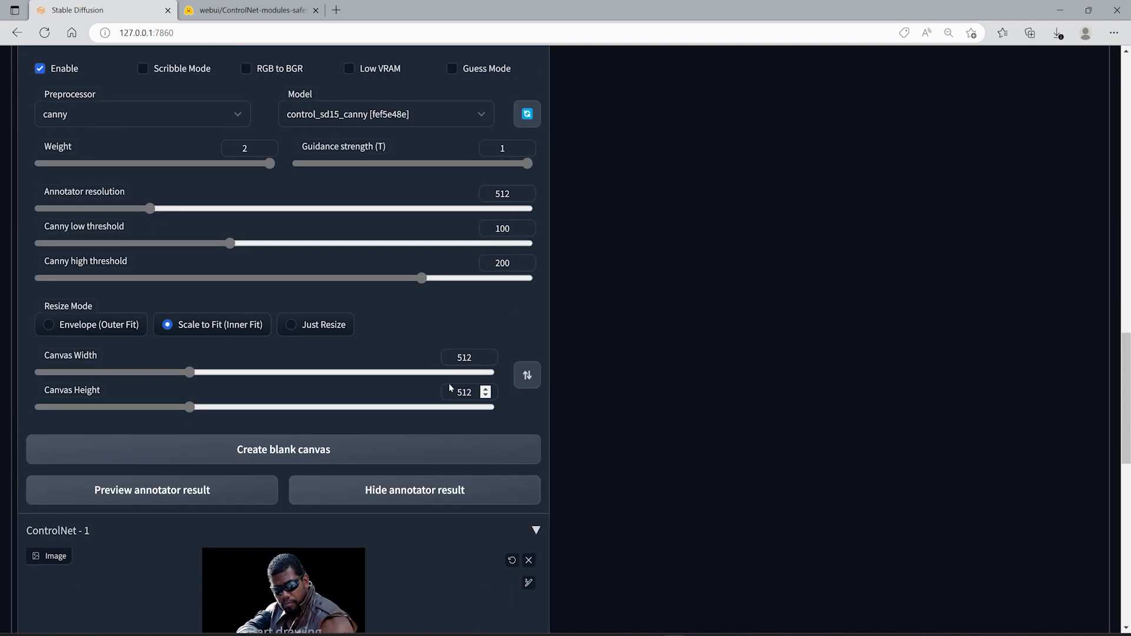
{"action": "scroll", "scroll_direction": "up", "scroll_amount": 3}
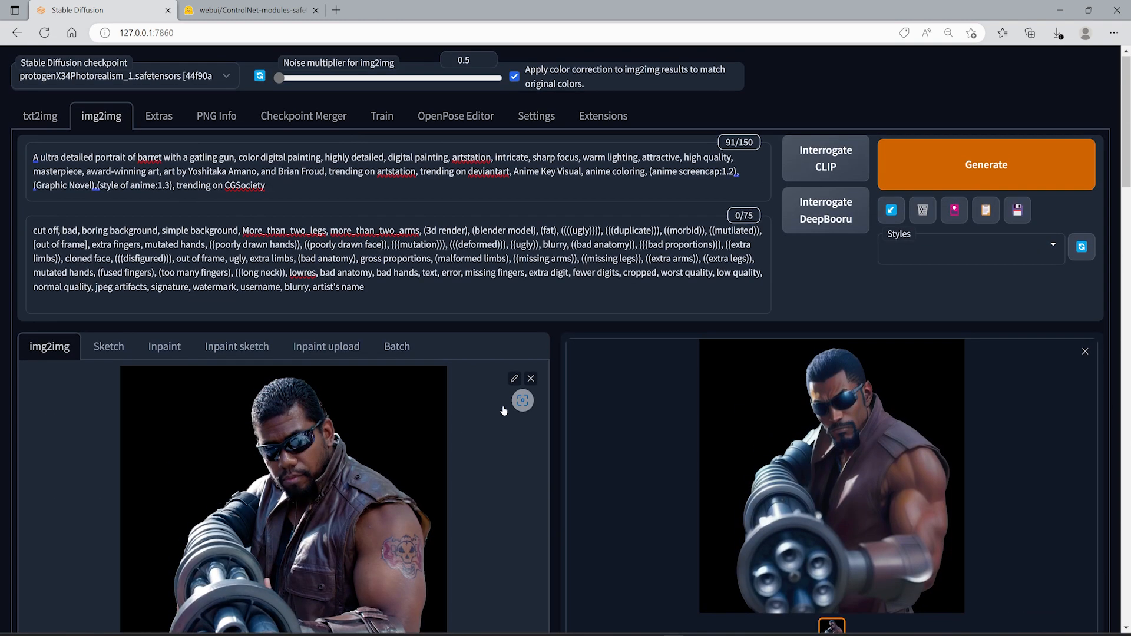
{"action": "mouse_move", "coordinate": [550, 432]}
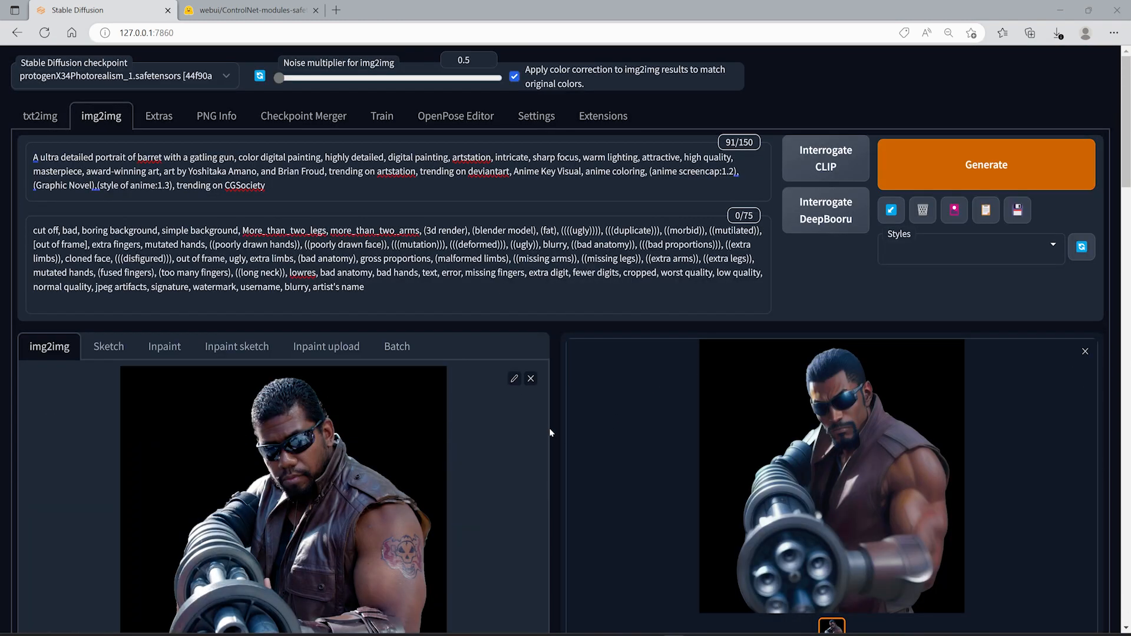
{"action": "scroll", "scroll_direction": "down", "scroll_amount": 3}
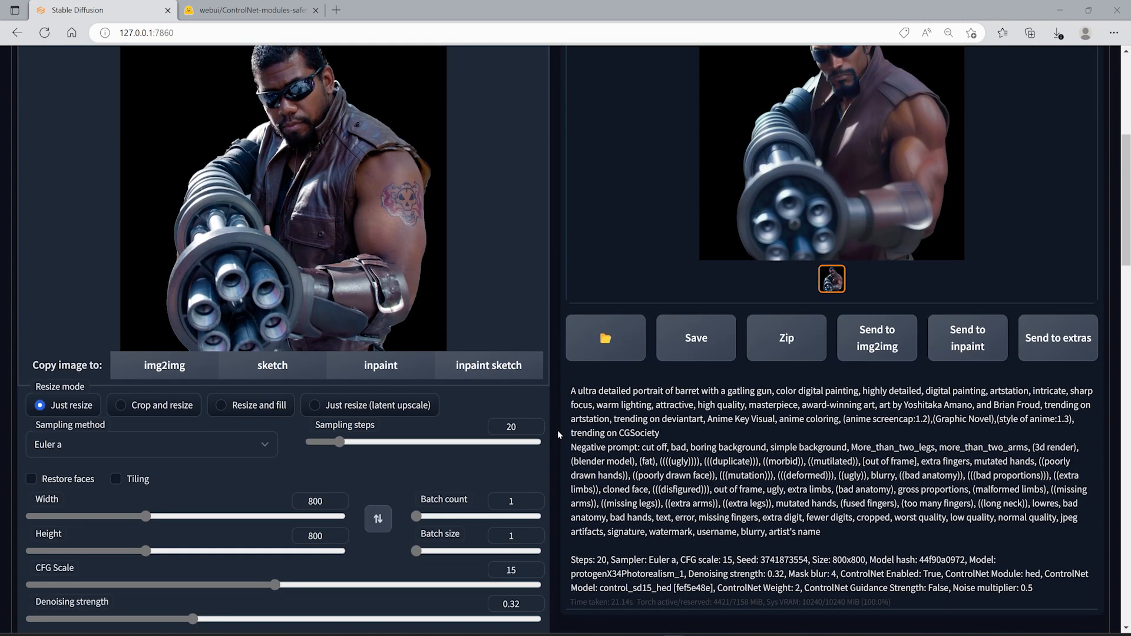
{"action": "scroll", "scroll_direction": "up", "scroll_amount": 3}
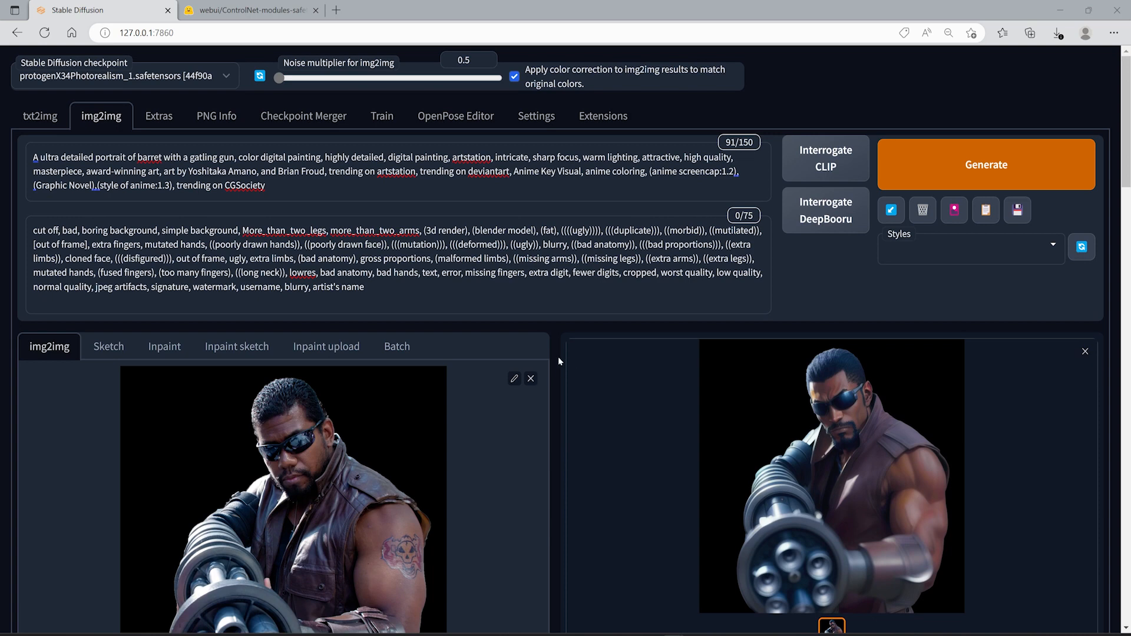
{"action": "scroll", "scroll_direction": "down", "scroll_amount": 3}
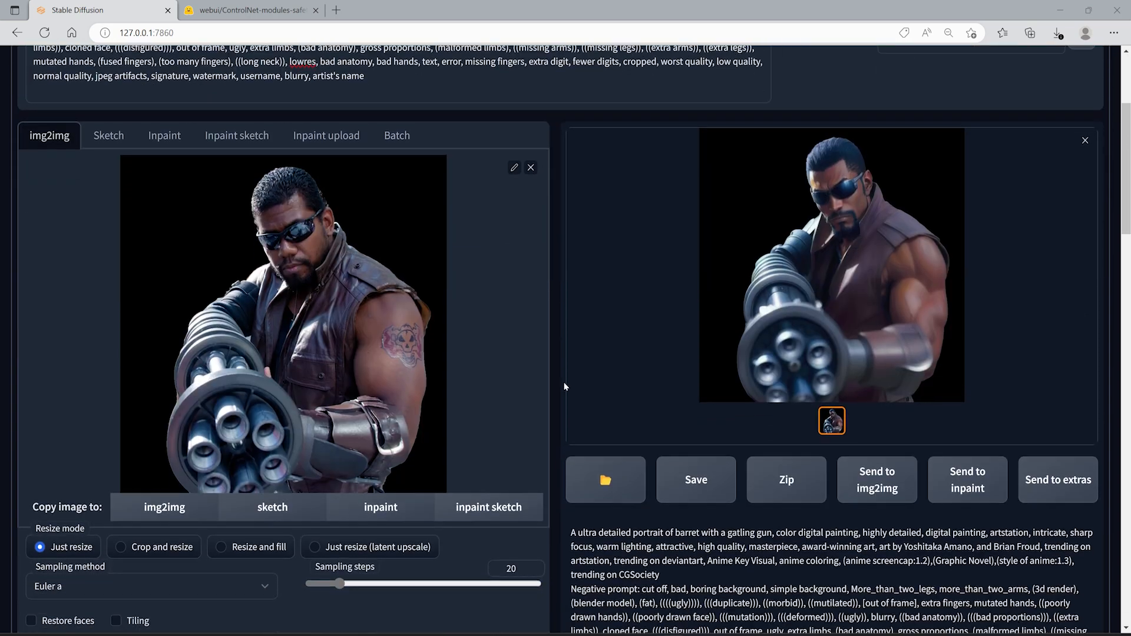
{"action": "scroll", "scroll_direction": "up", "scroll_amount": 3}
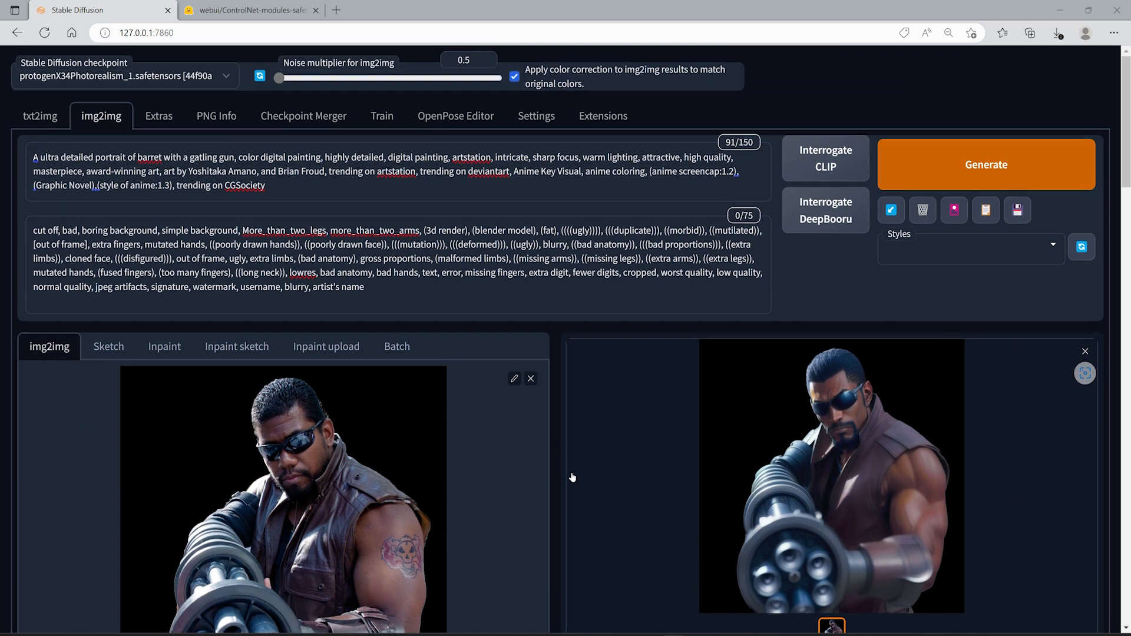
{"action": "mouse_move", "coordinate": [563, 467]}
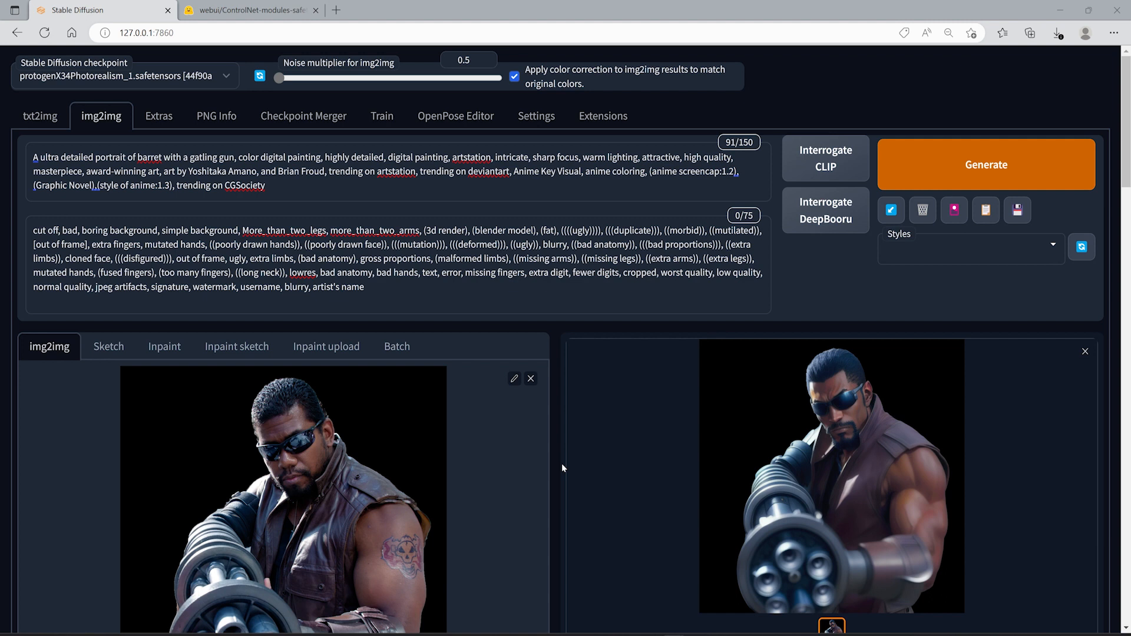
{"action": "scroll", "scroll_direction": "down", "scroll_amount": 3}
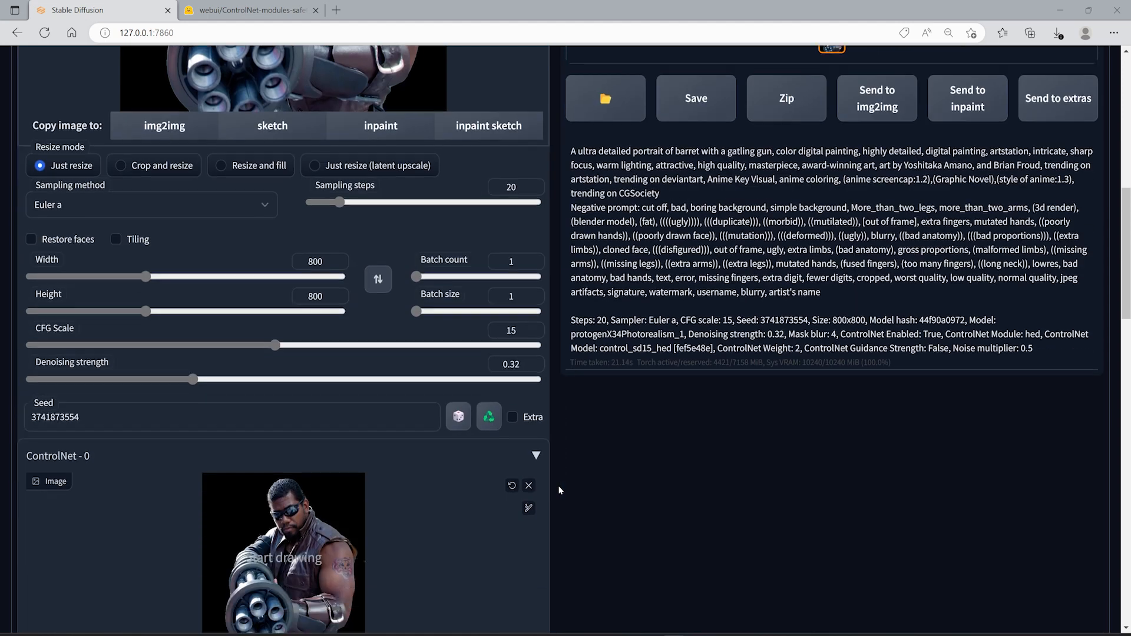
{"action": "scroll", "scroll_direction": "down", "scroll_amount": 3}
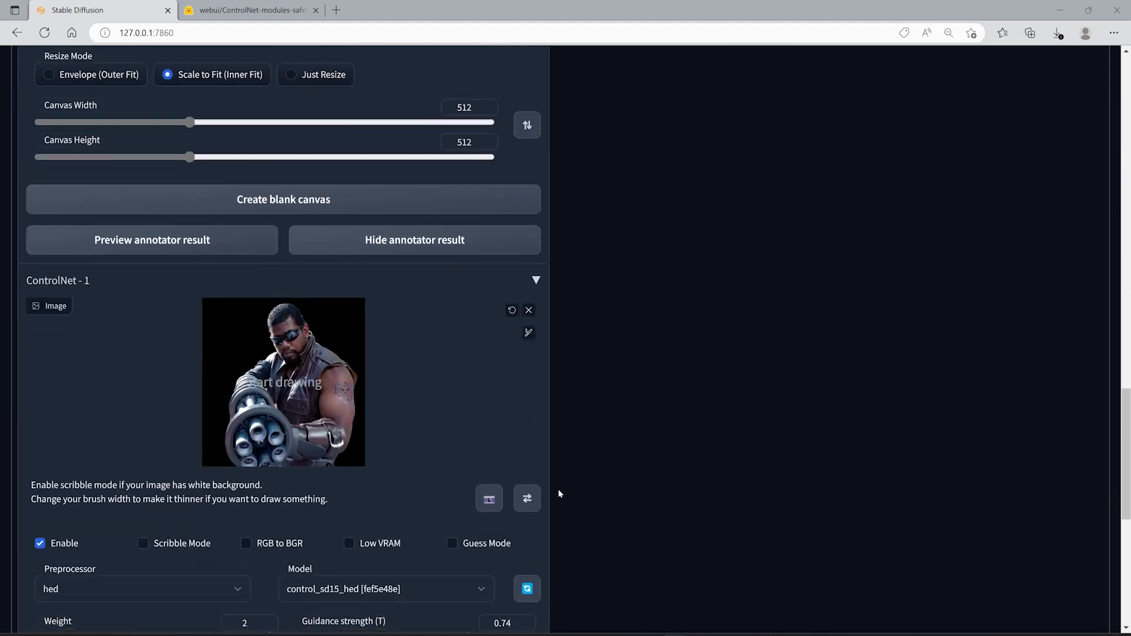
{"action": "scroll", "scroll_direction": "up", "scroll_amount": 3}
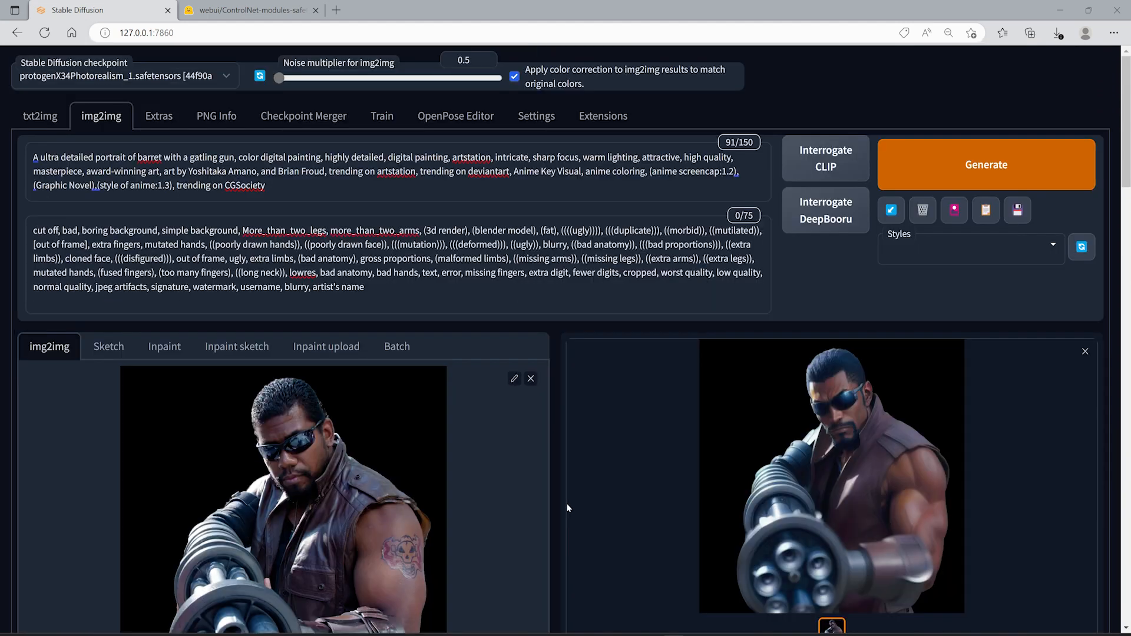